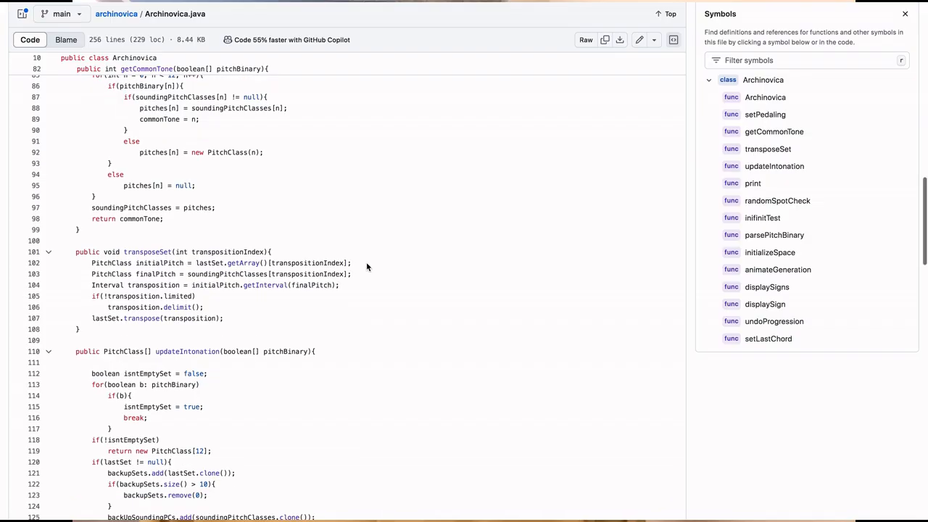
pyautogui.scroll(-3)
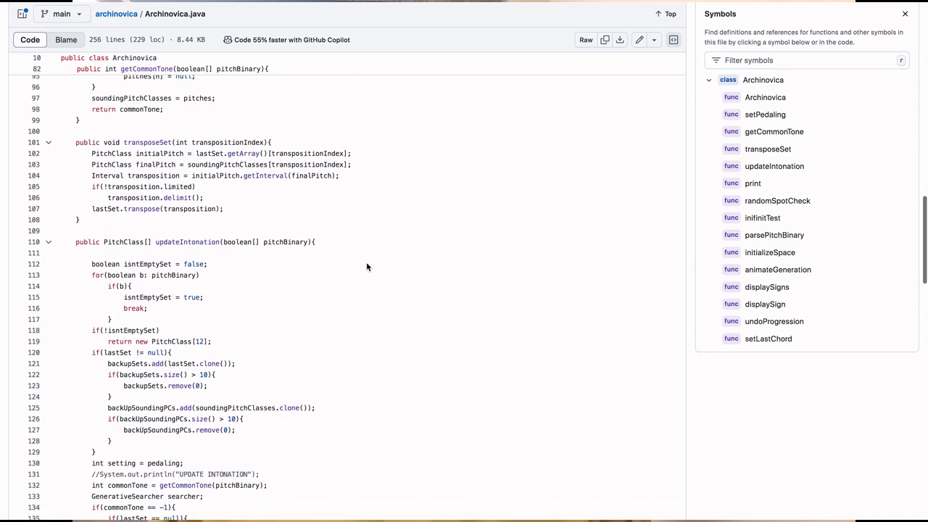
pyautogui.scroll(-3)
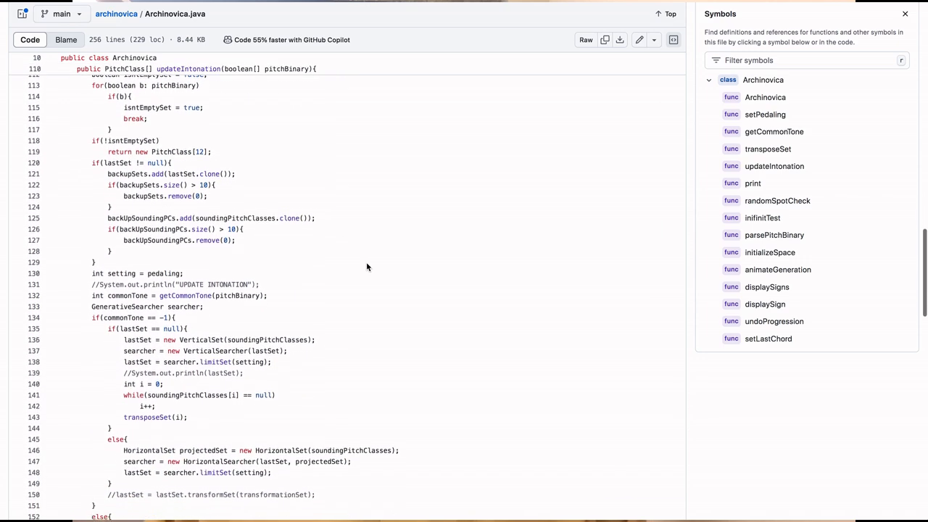
pyautogui.scroll(-3)
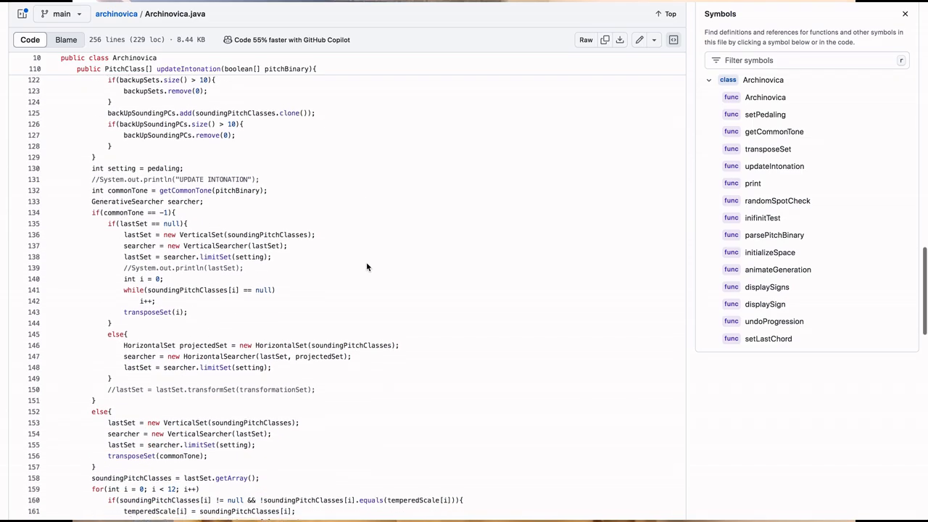